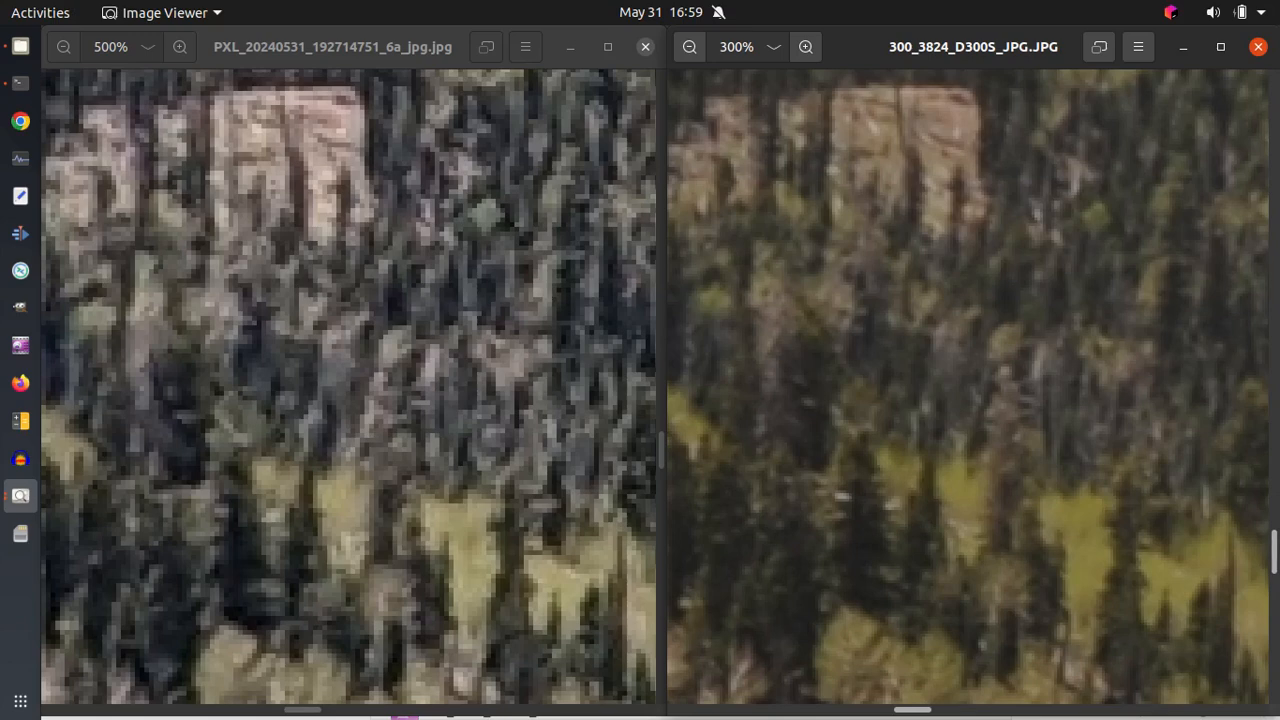
Zoom the phone cliff photo to 600% and the D300S photo to 360%.
click(180, 47)
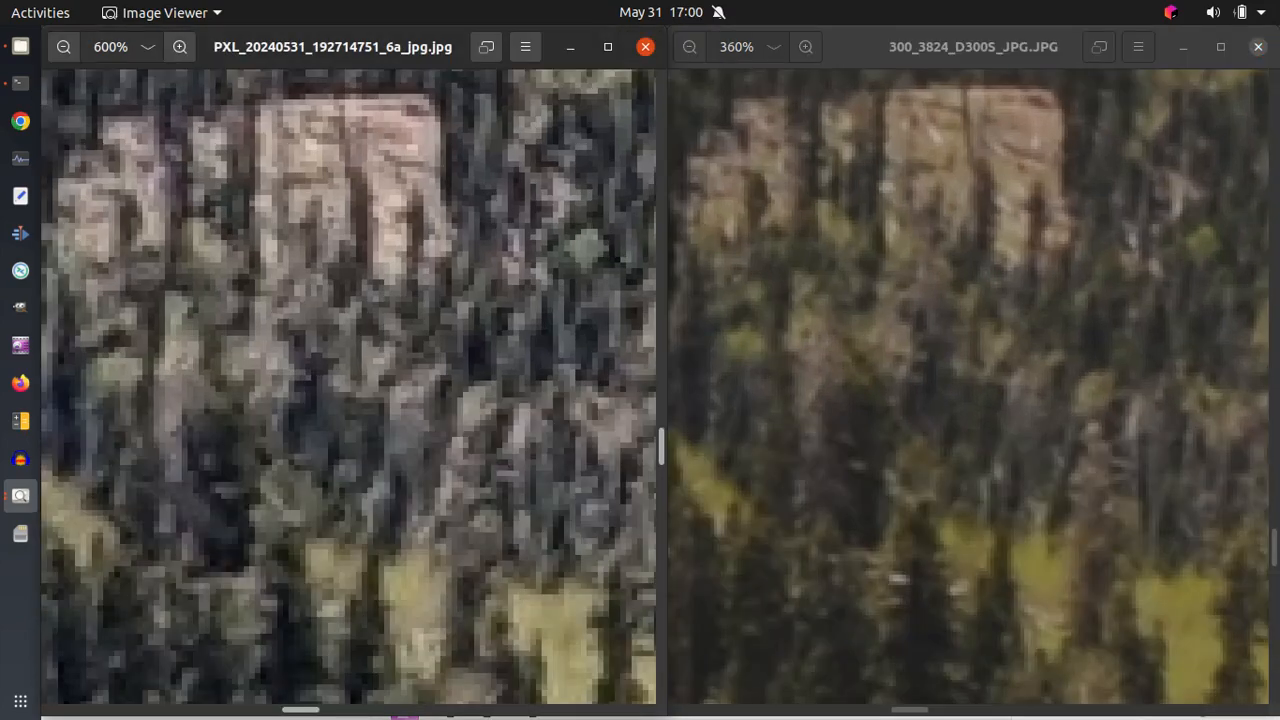